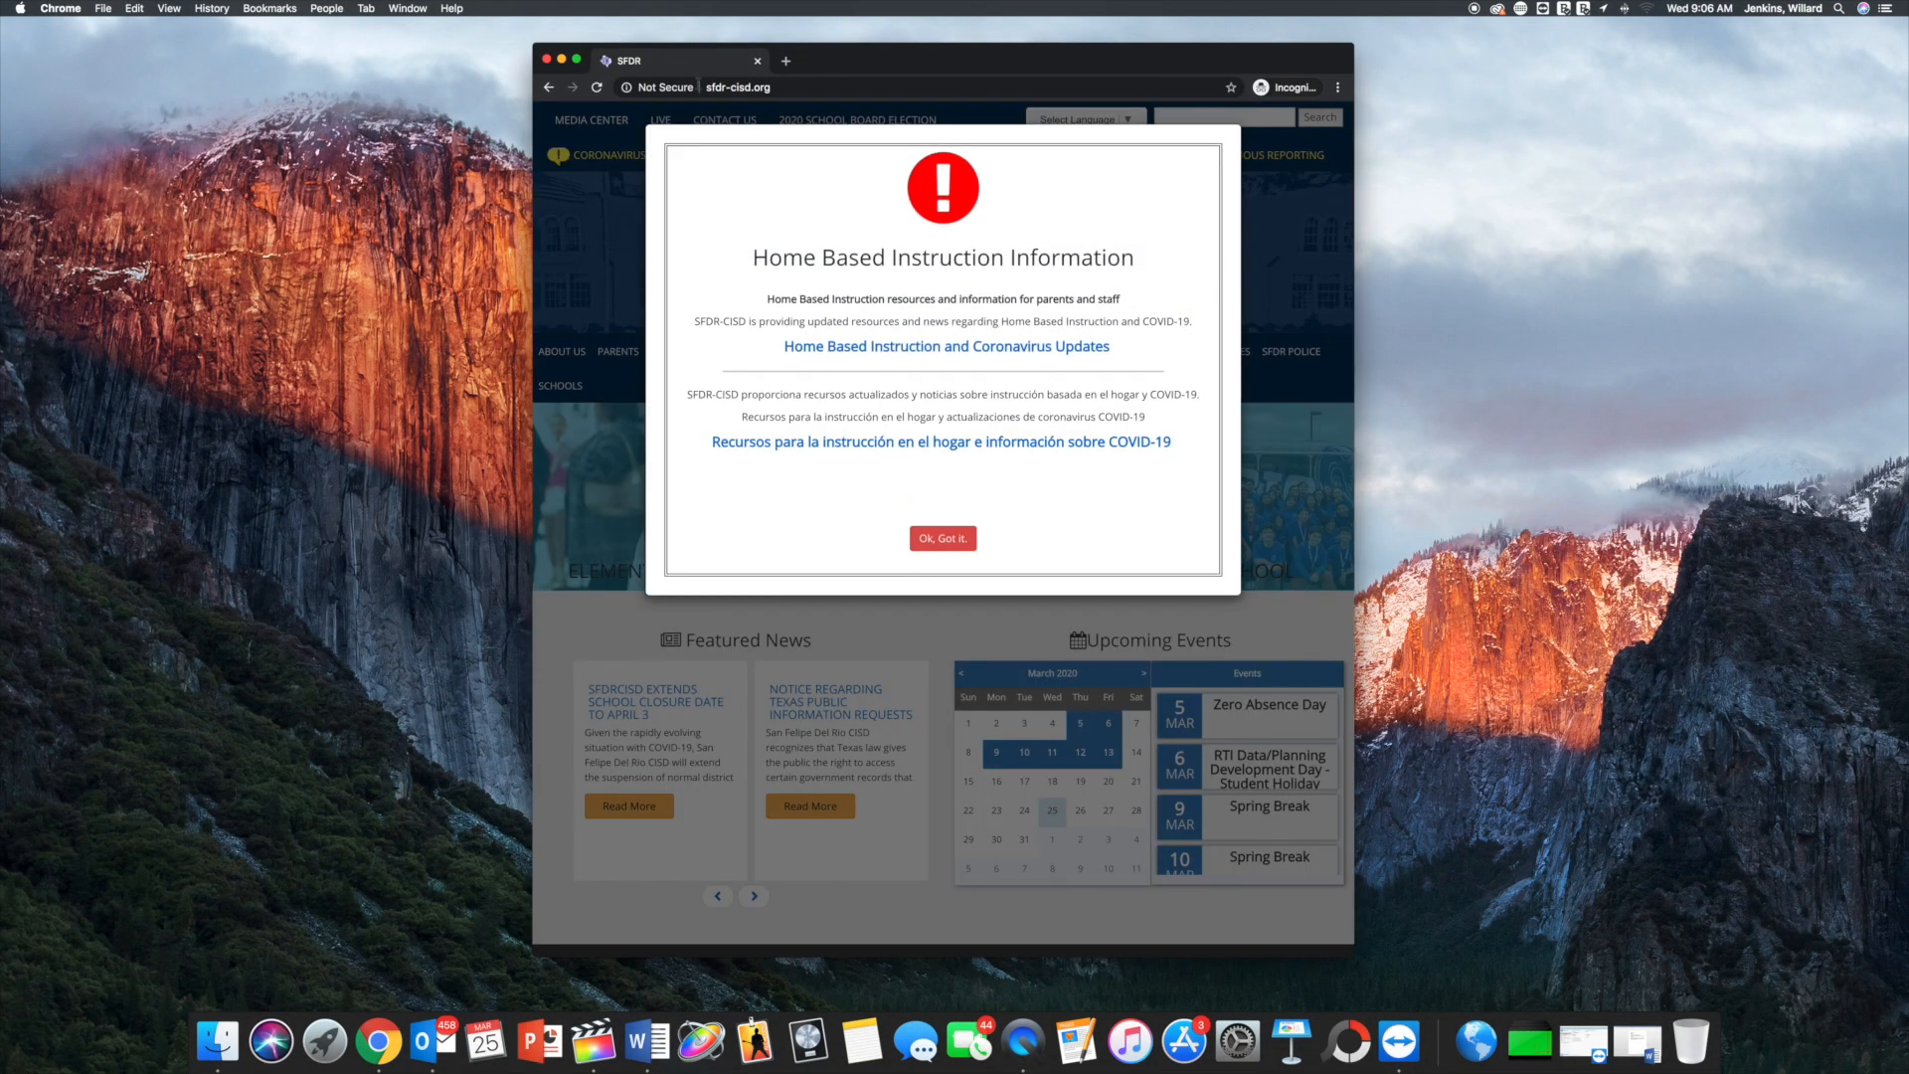
Dismiss the Home Based Instruction popup on the SFDR-CISD homepage.
left_click(941, 537)
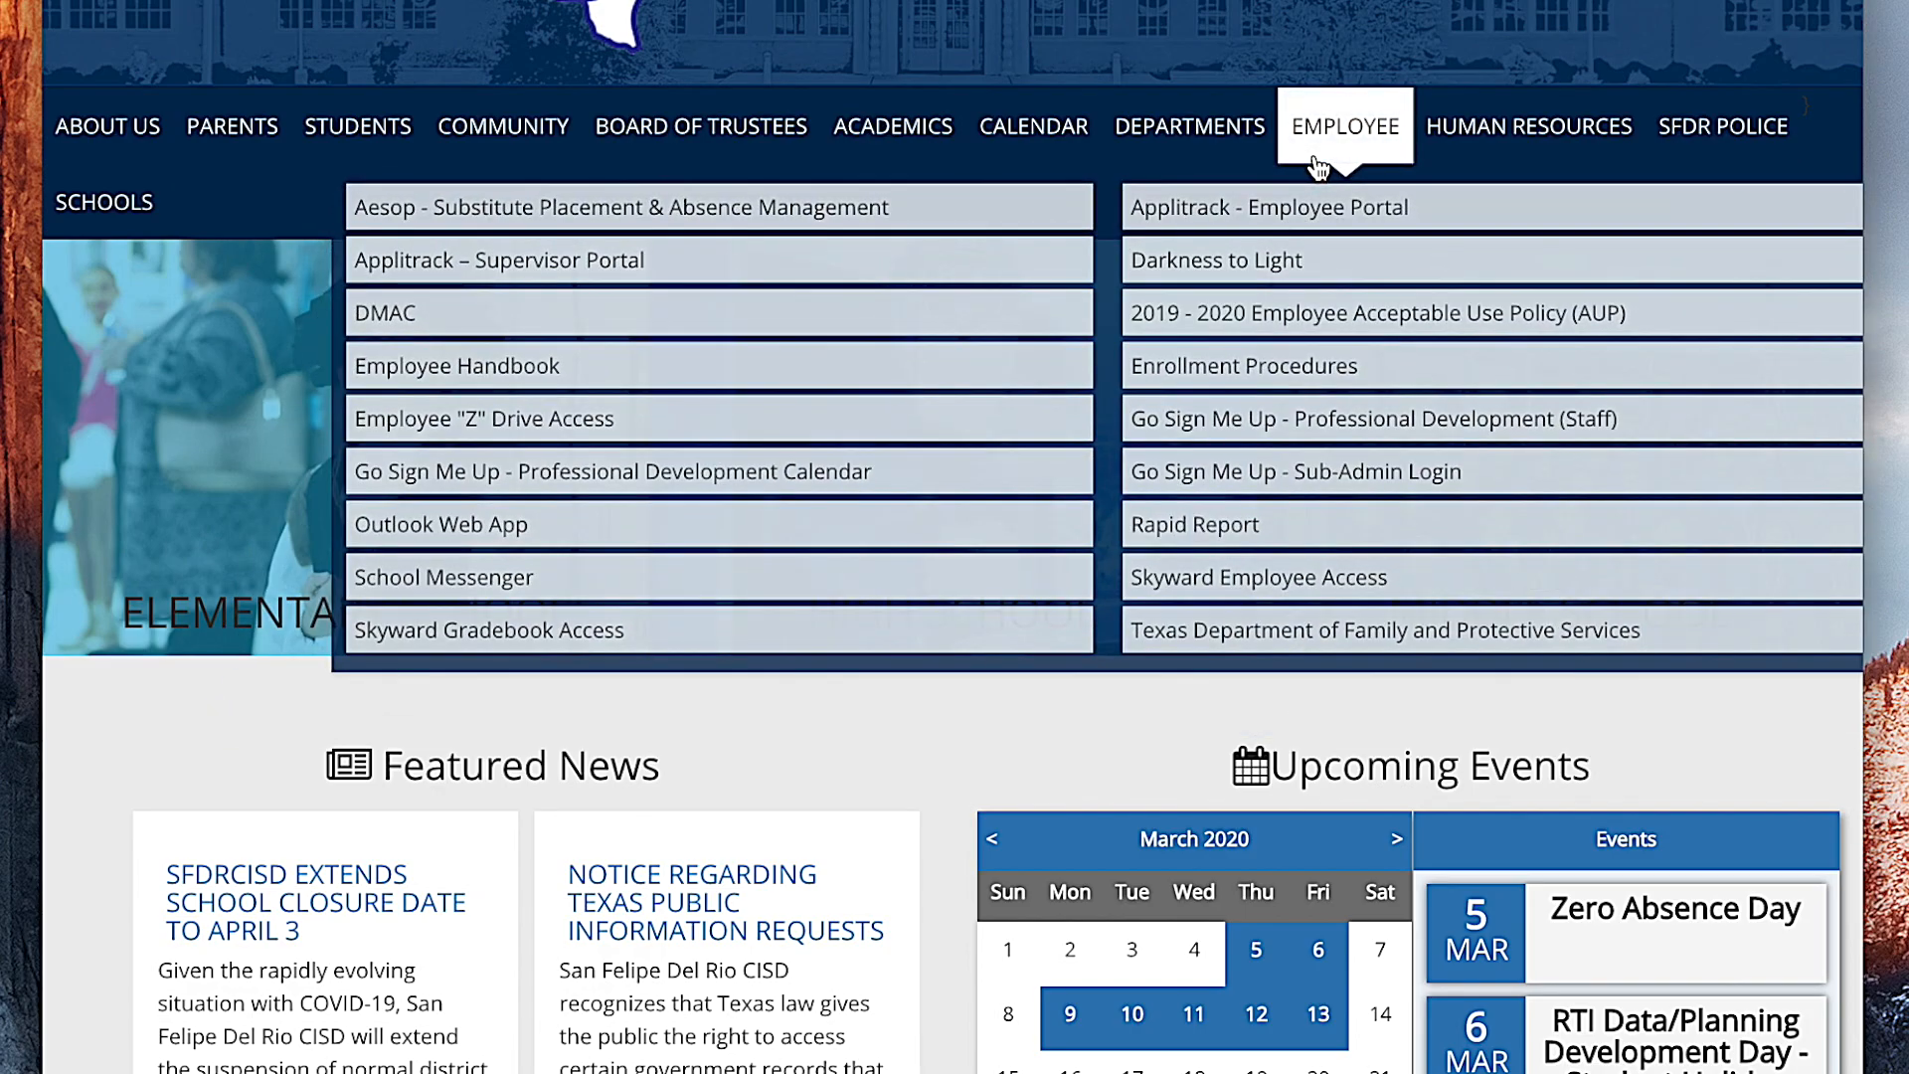
mouse_move(657, 536)
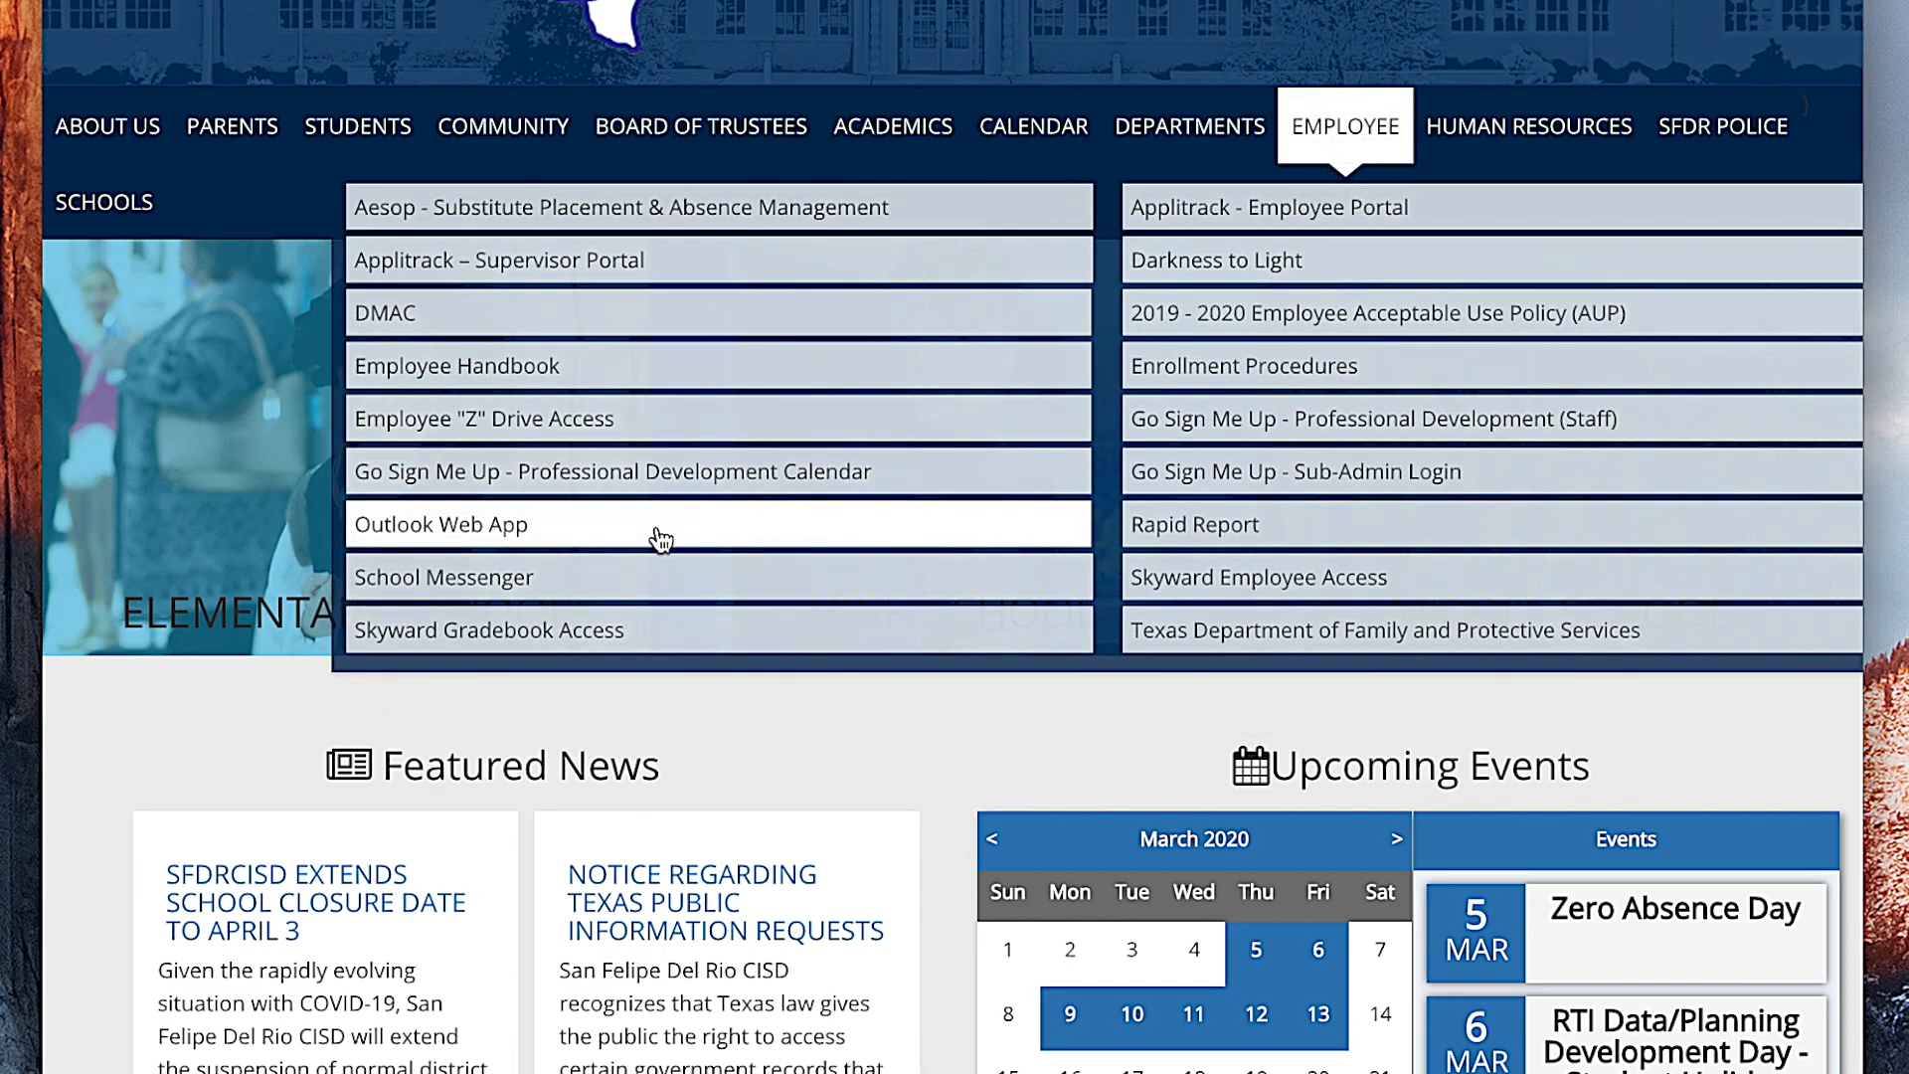
left_click(441, 524)
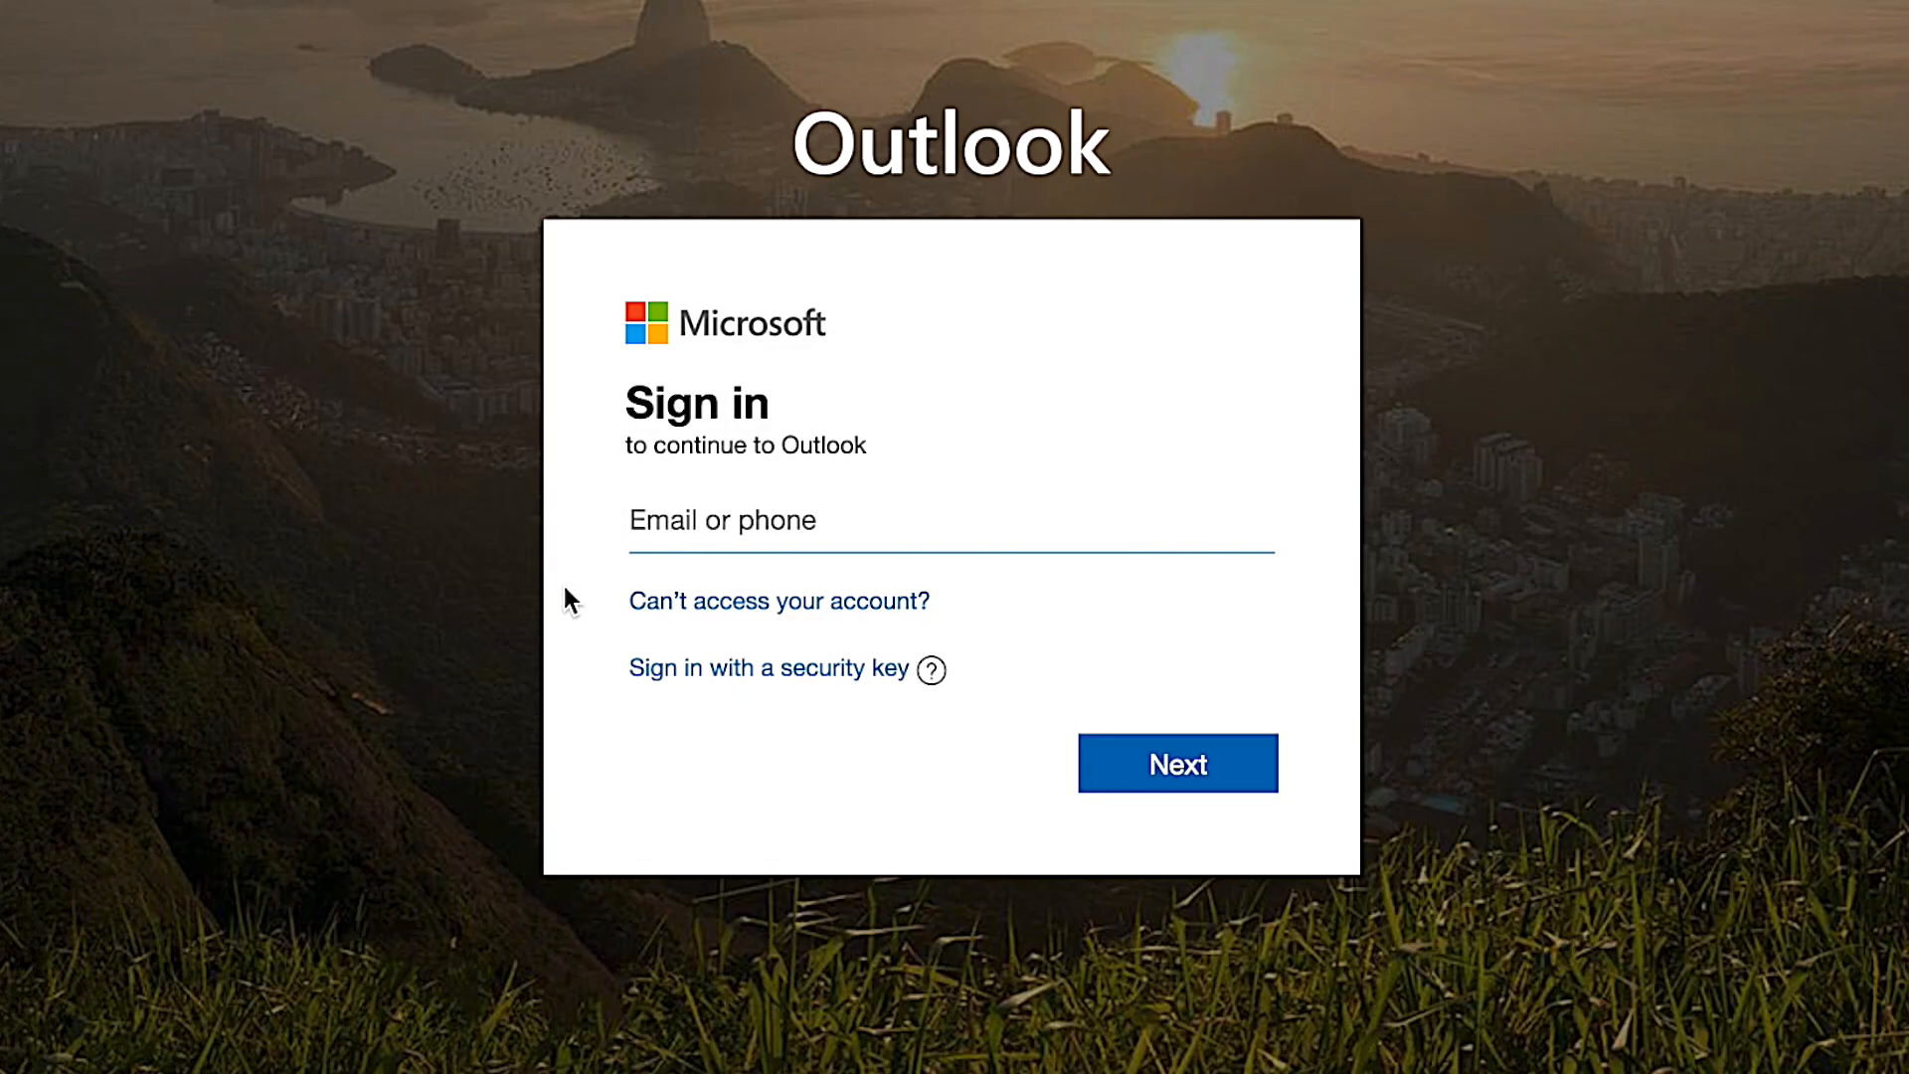
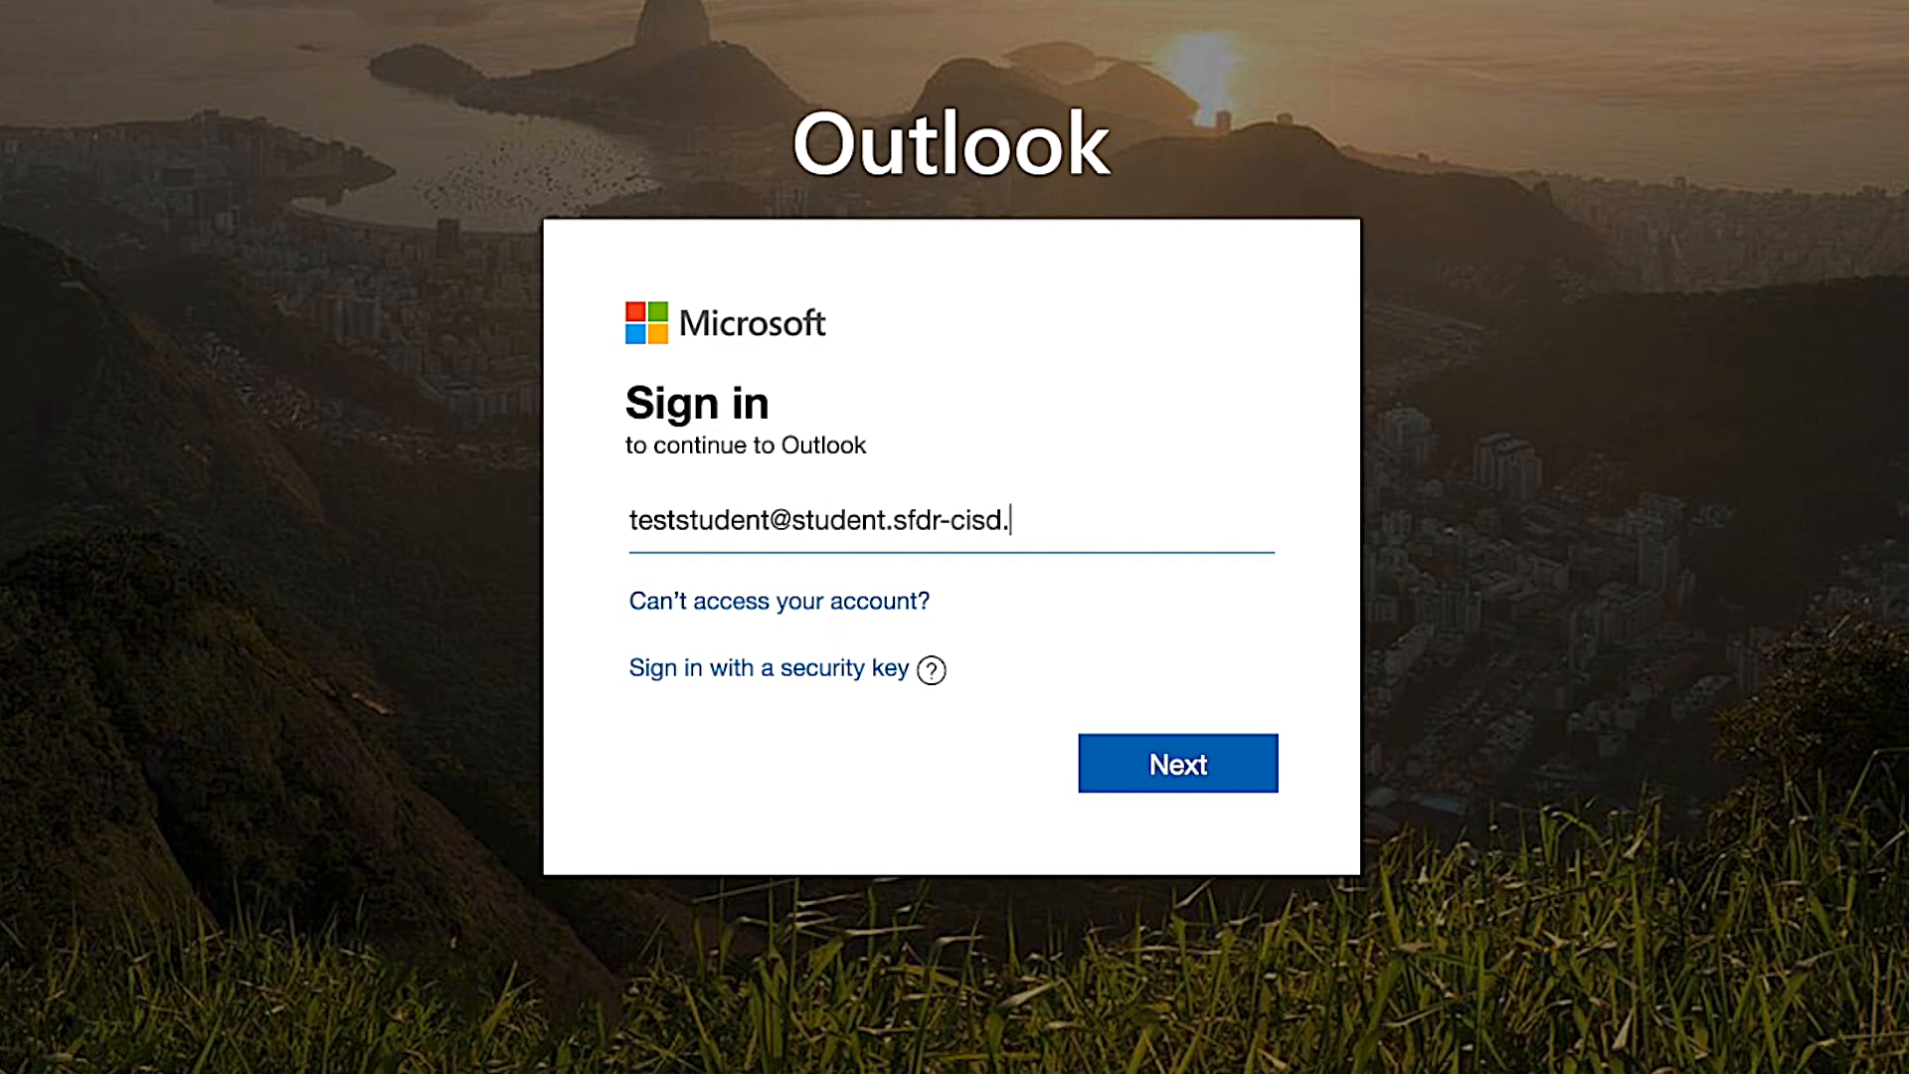
left_click(1176, 763)
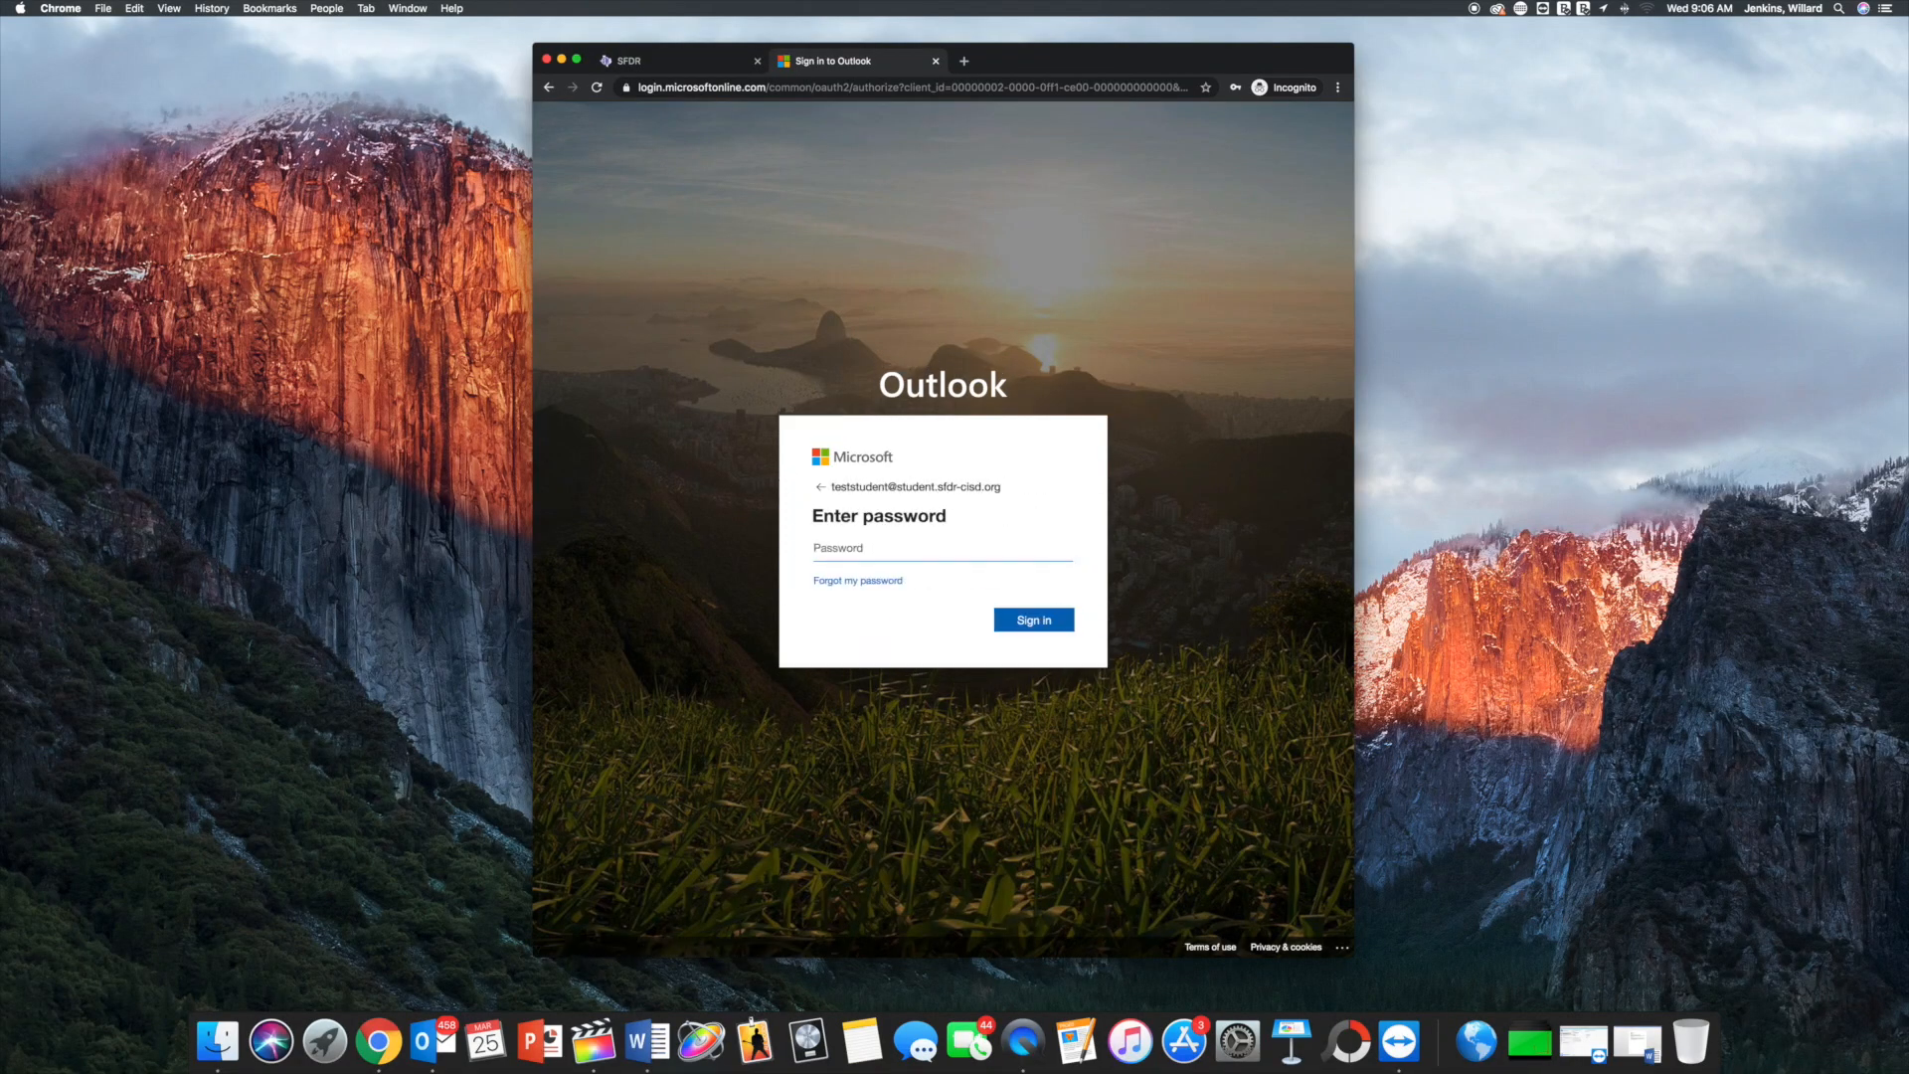
Enter the password and answer Yes to stay signed in.
type("1")
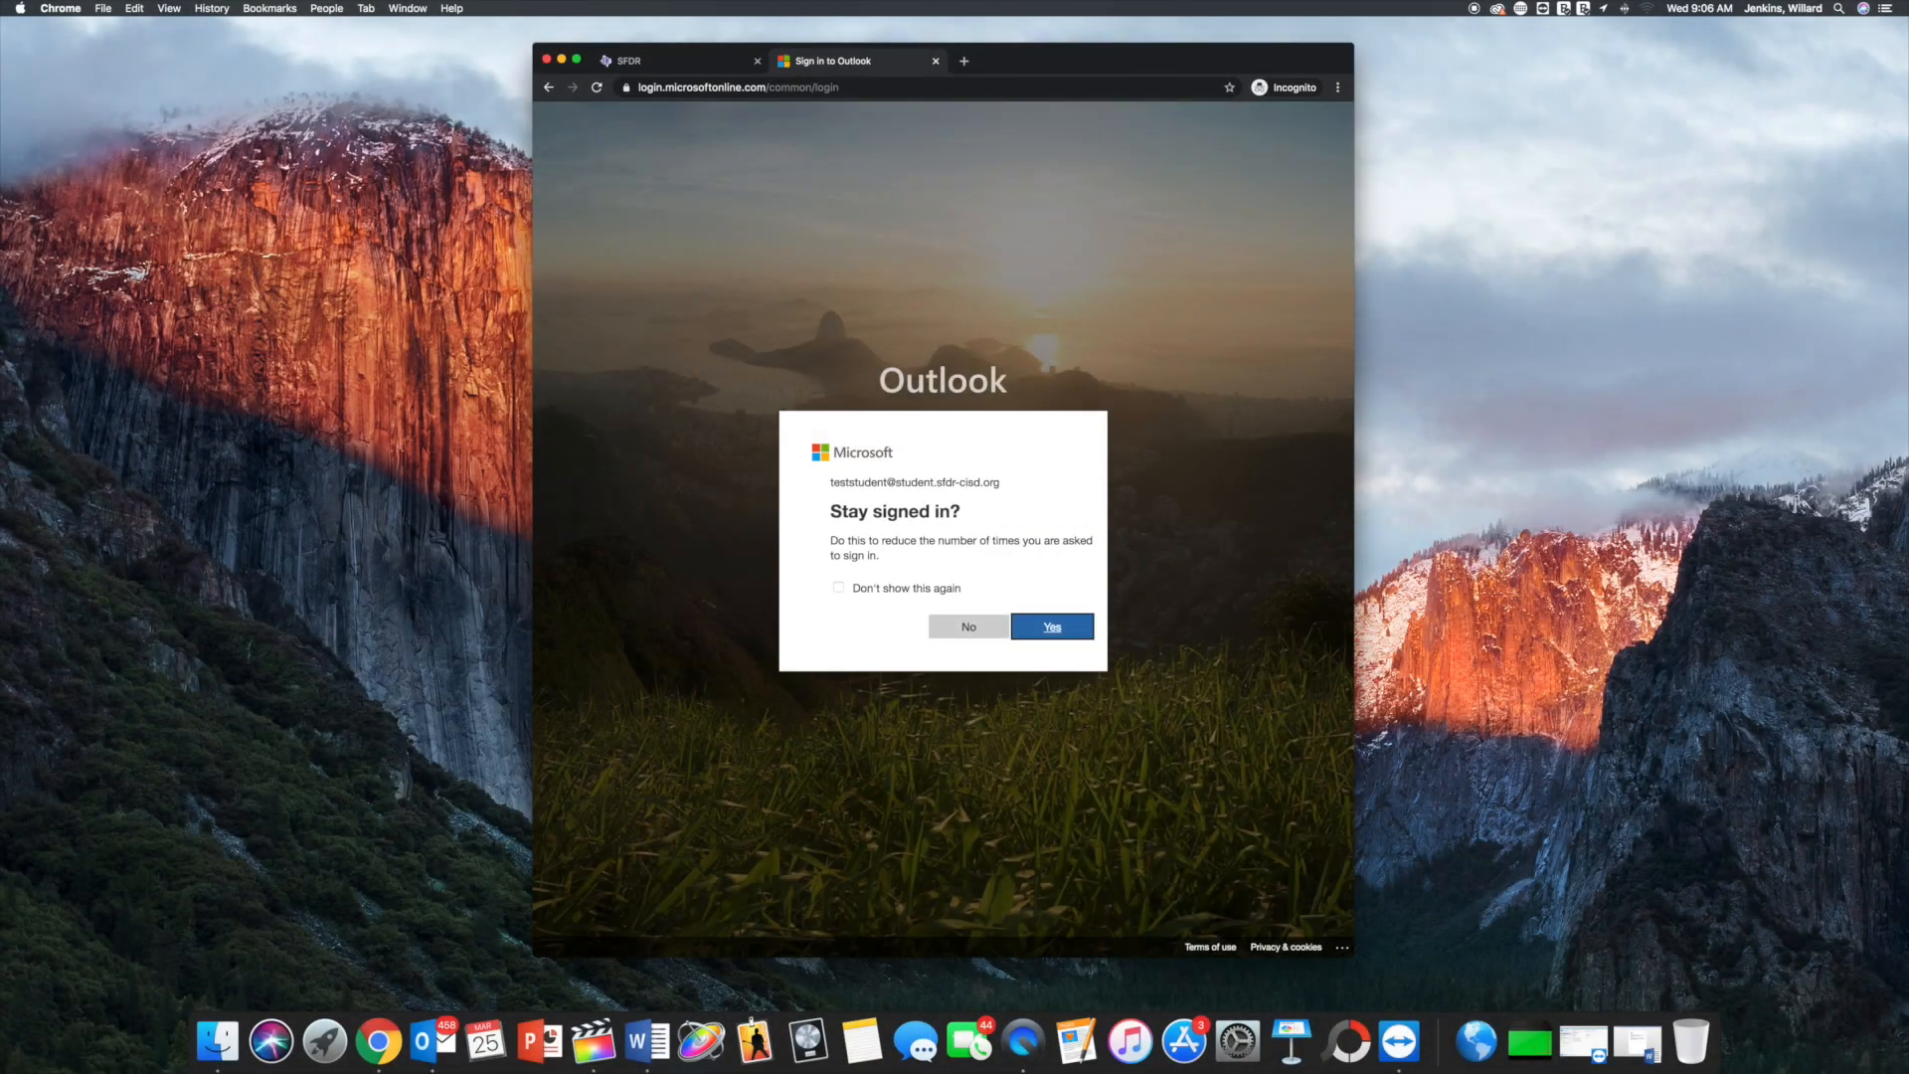
left_click(1051, 625)
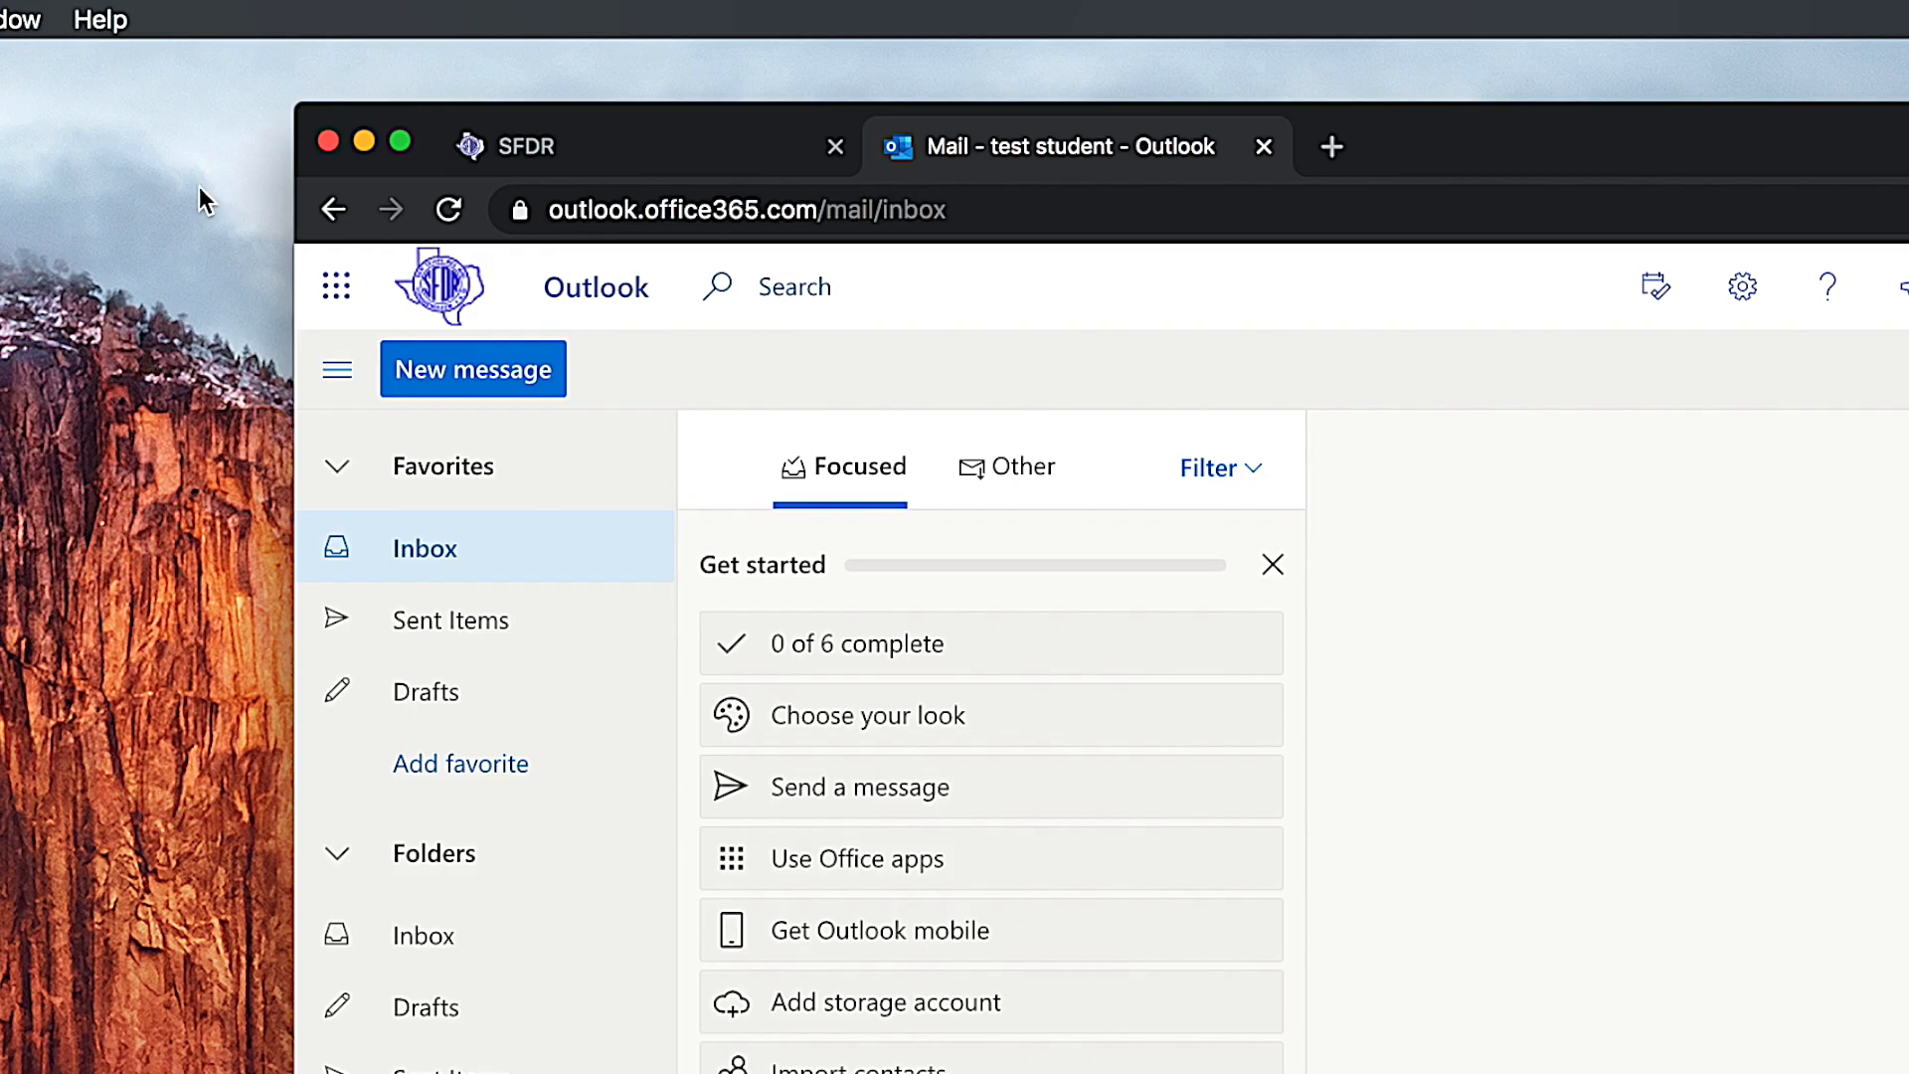
Open Office 365 from the app launcher and expand the Install Office dropdown.
left_click(336, 286)
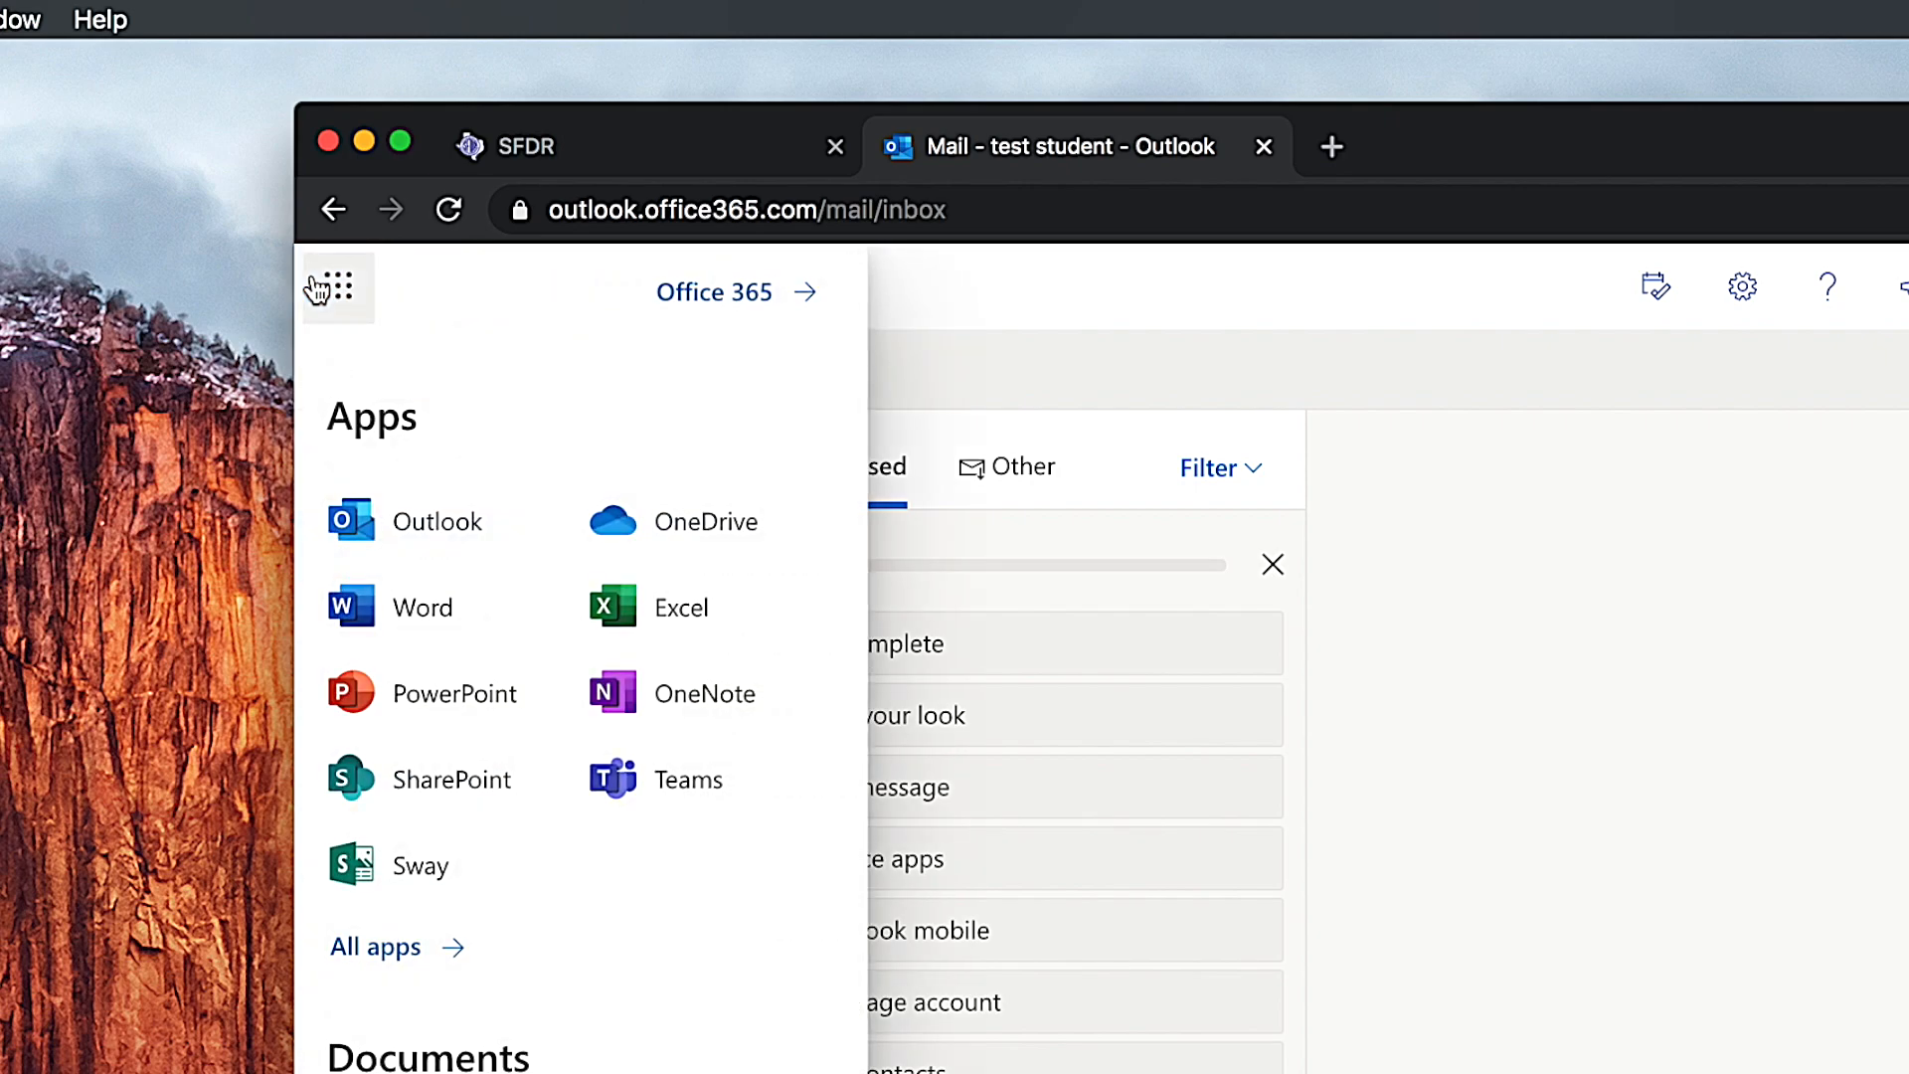
mouse_move(714, 292)
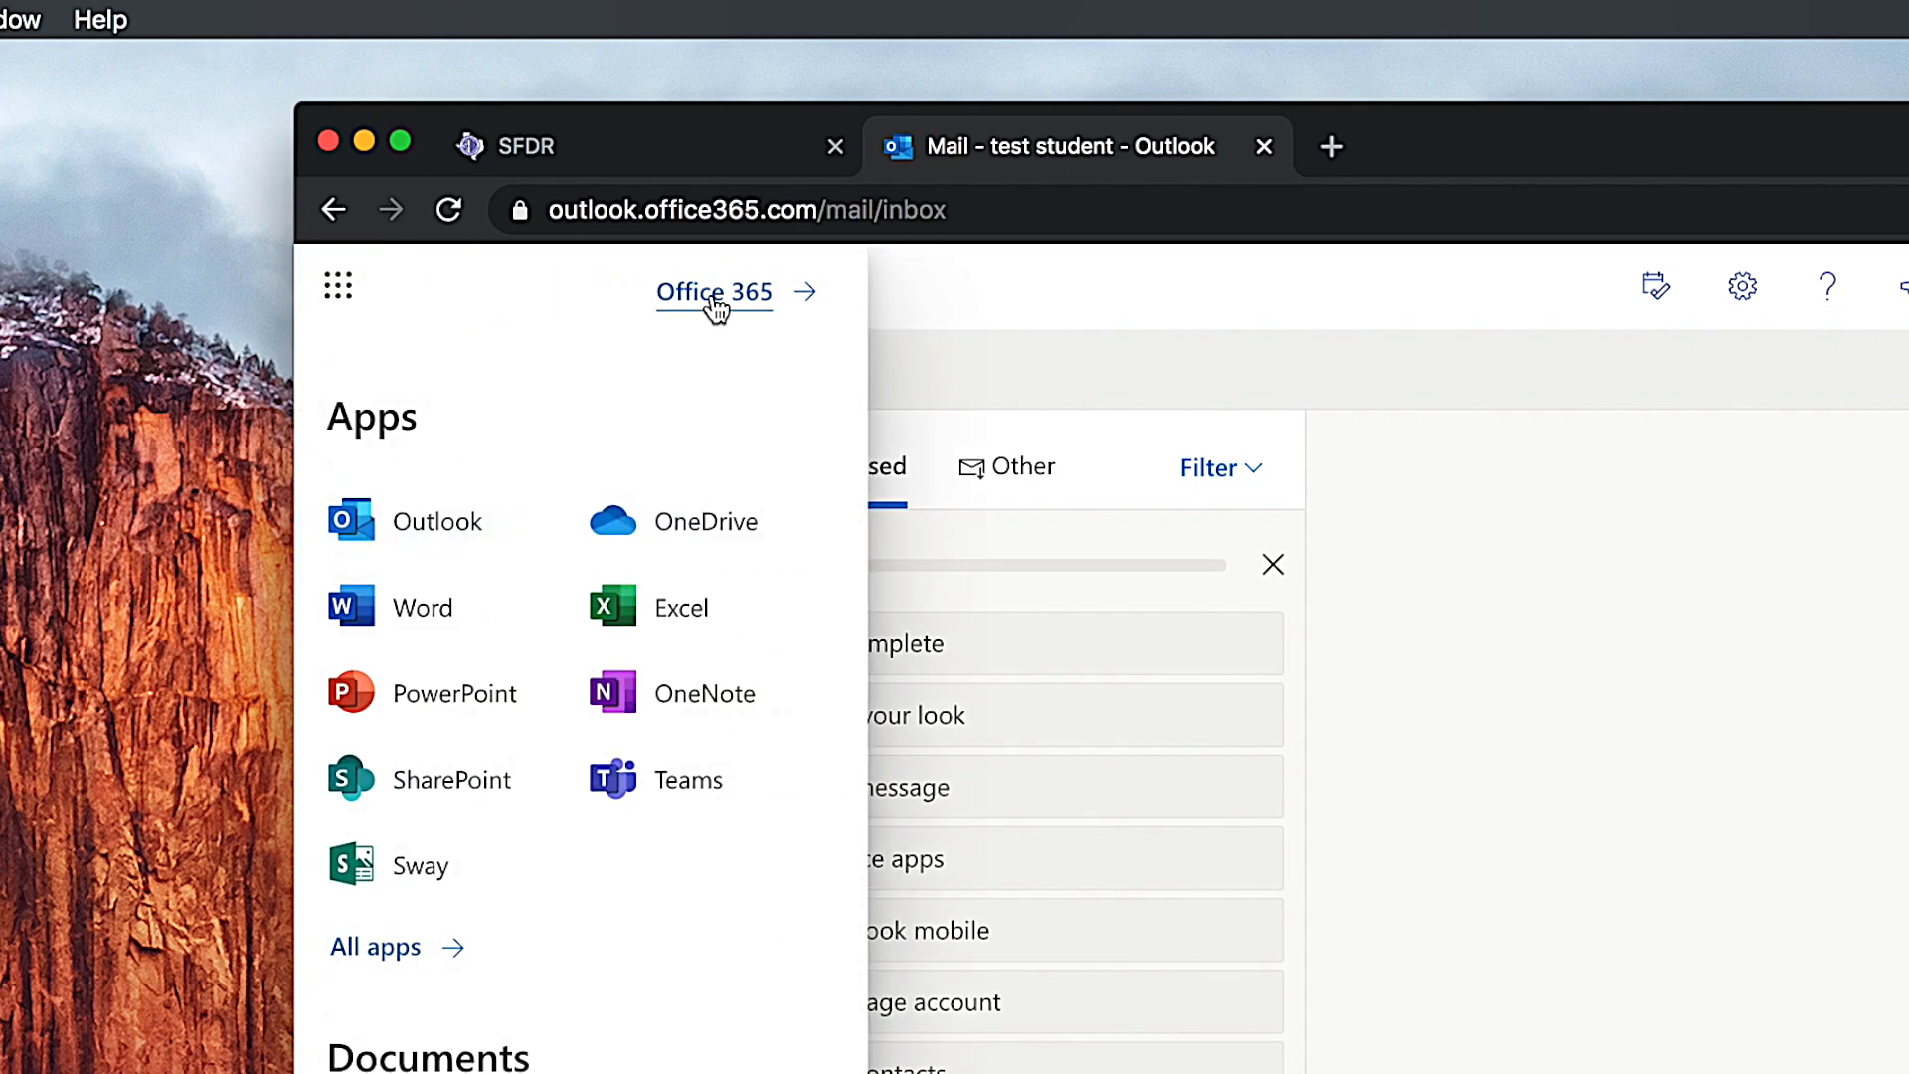
left_click(714, 292)
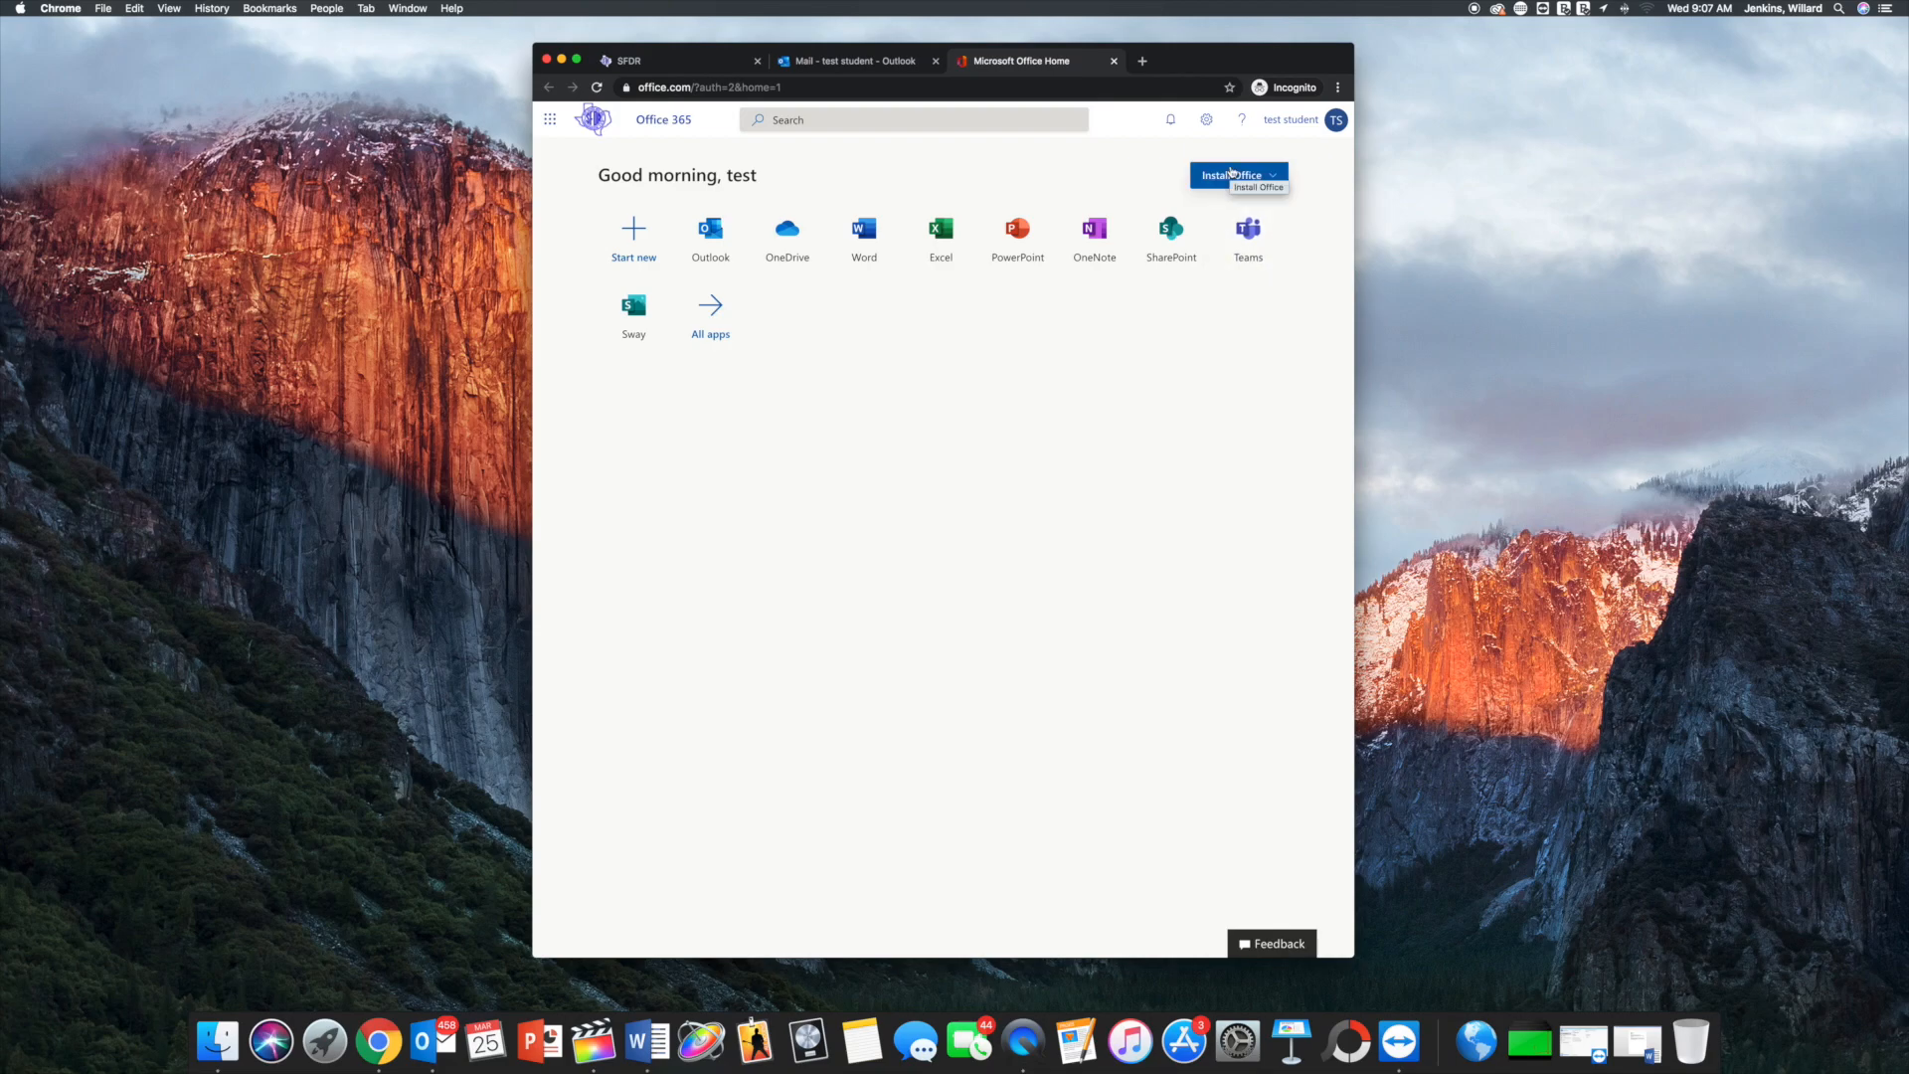
left_click(1237, 174)
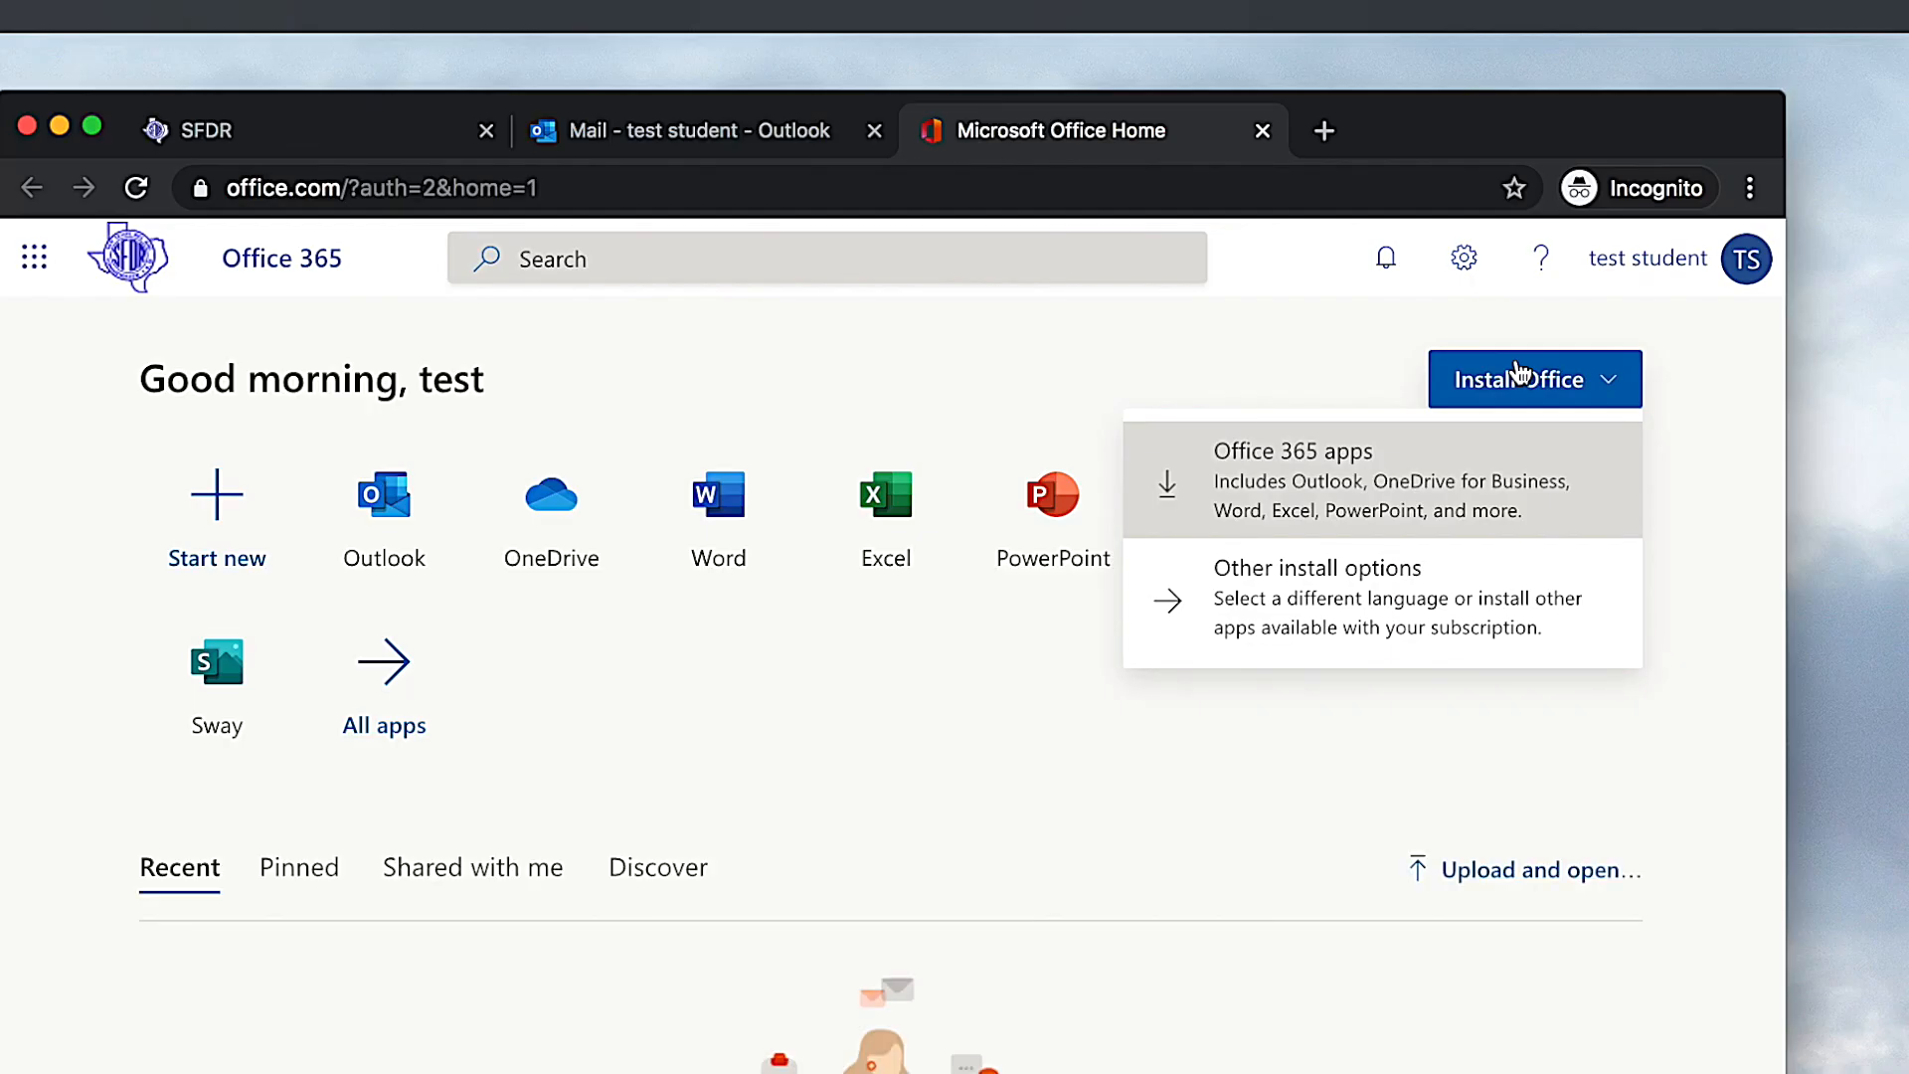